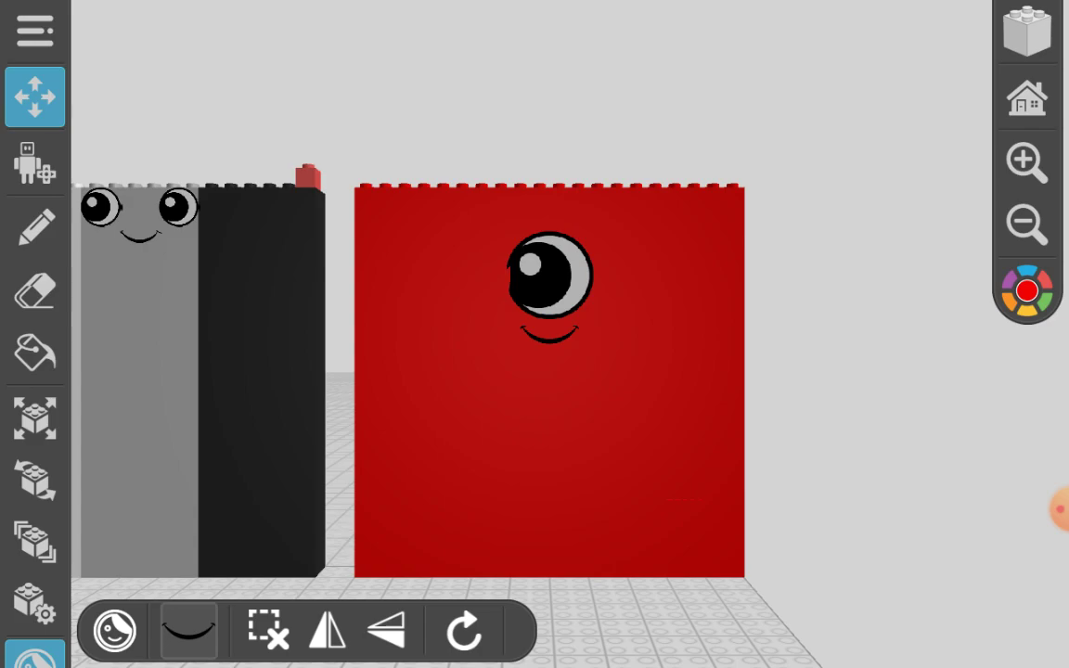
Step: Save the brick scene with the gray two-eyed block and one-eyed red square to file
click(34, 30)
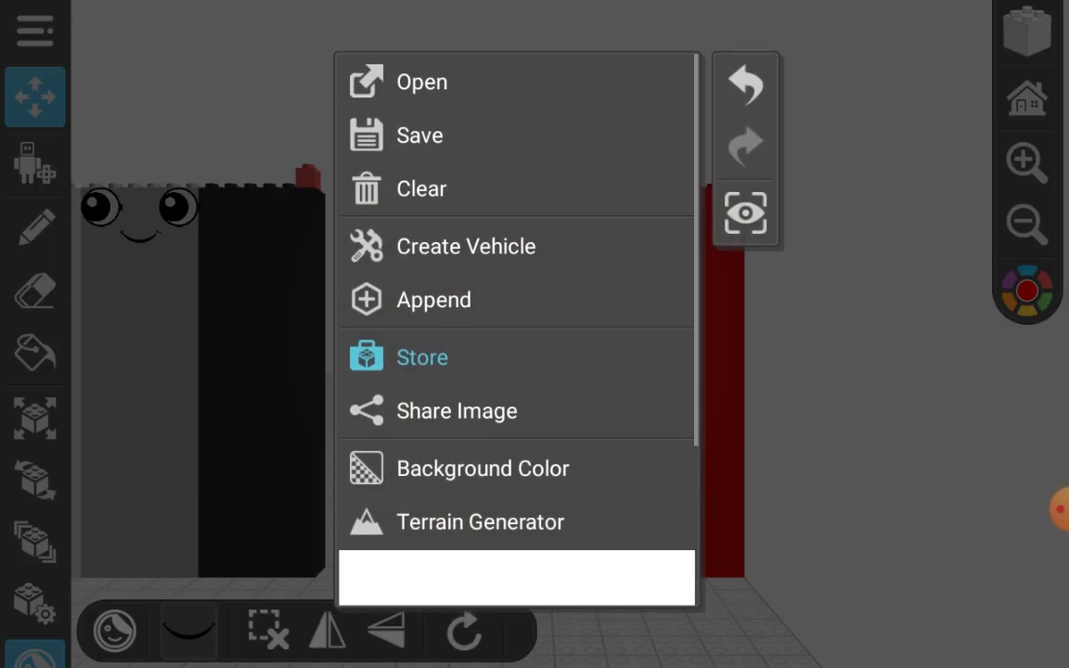
click(419, 135)
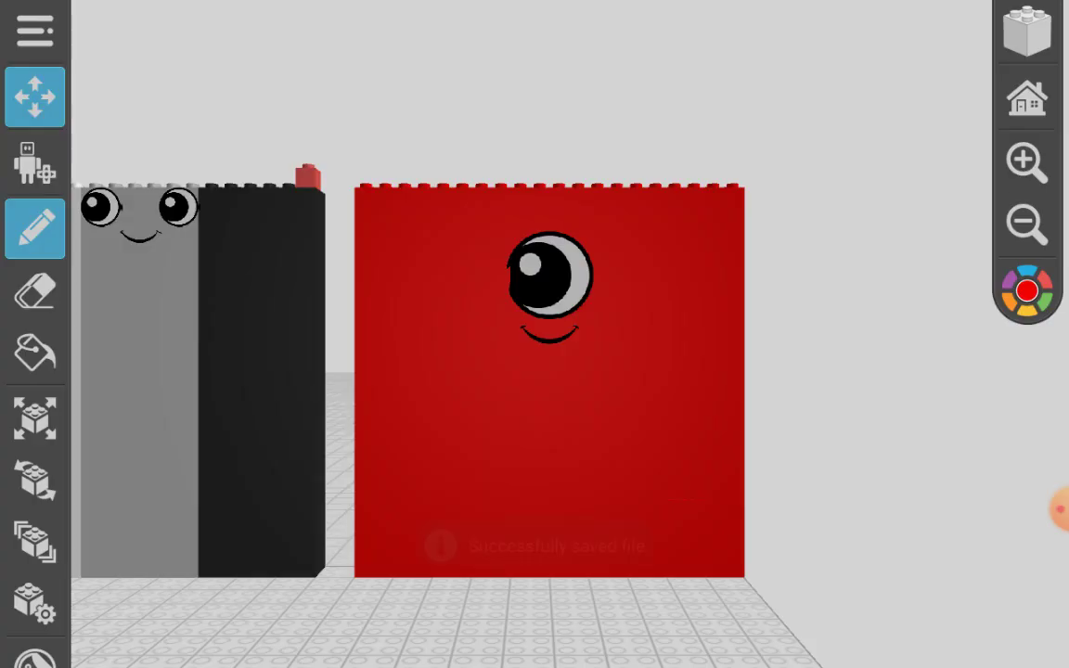